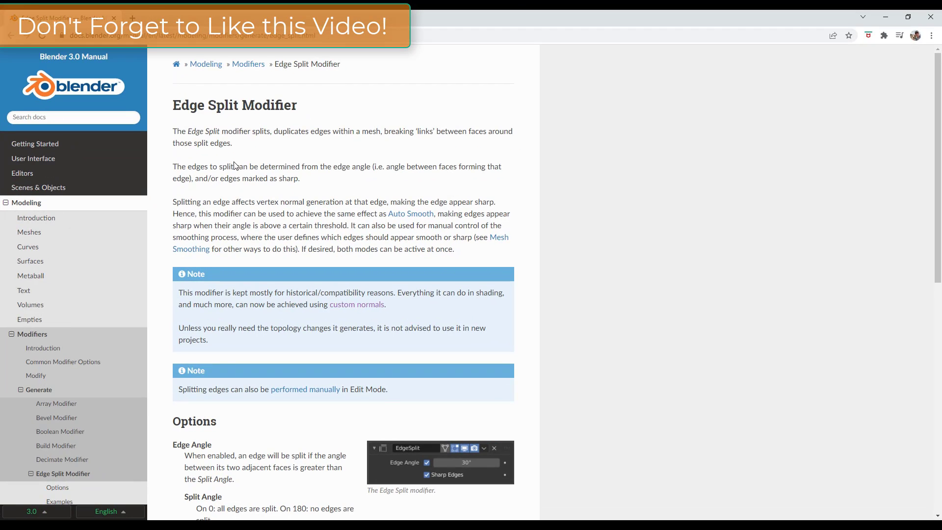
mouse_move(305, 128)
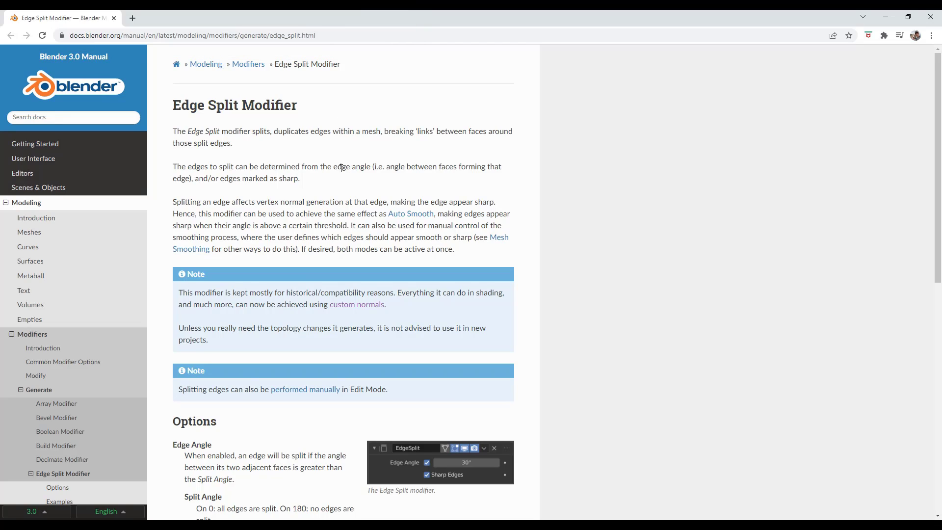
mouse_move(325, 181)
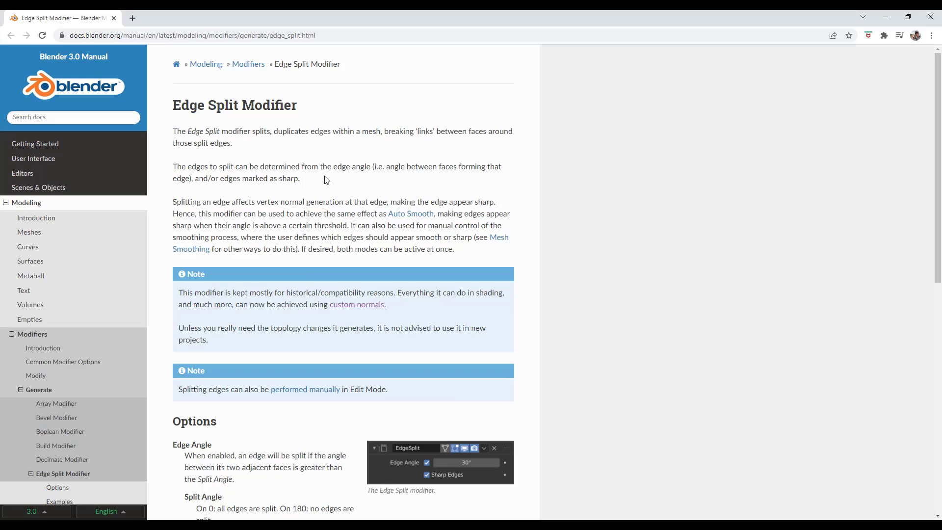
mouse_move(350, 176)
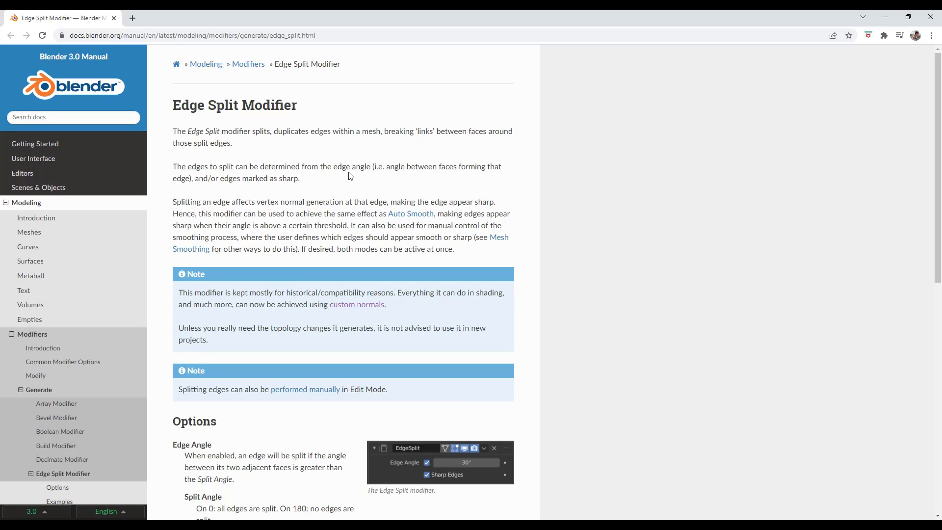
mouse_move(356, 182)
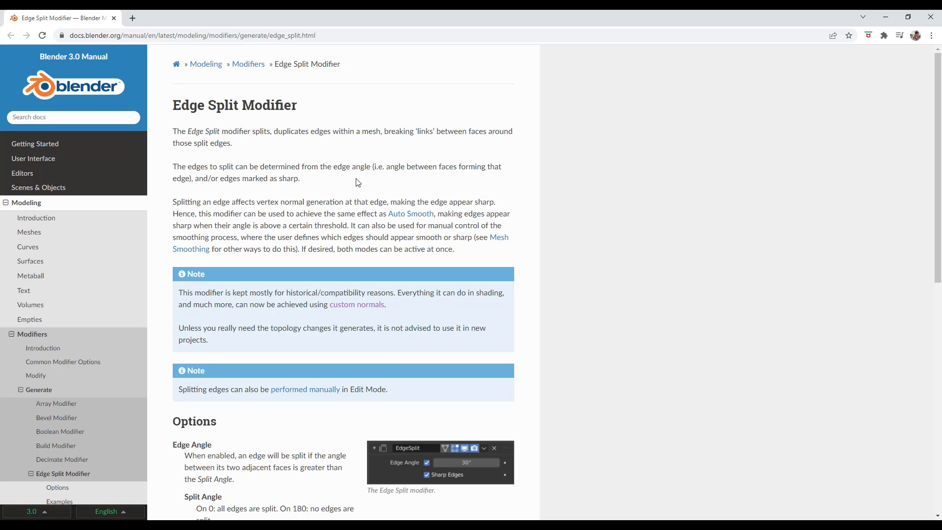
mouse_move(360, 183)
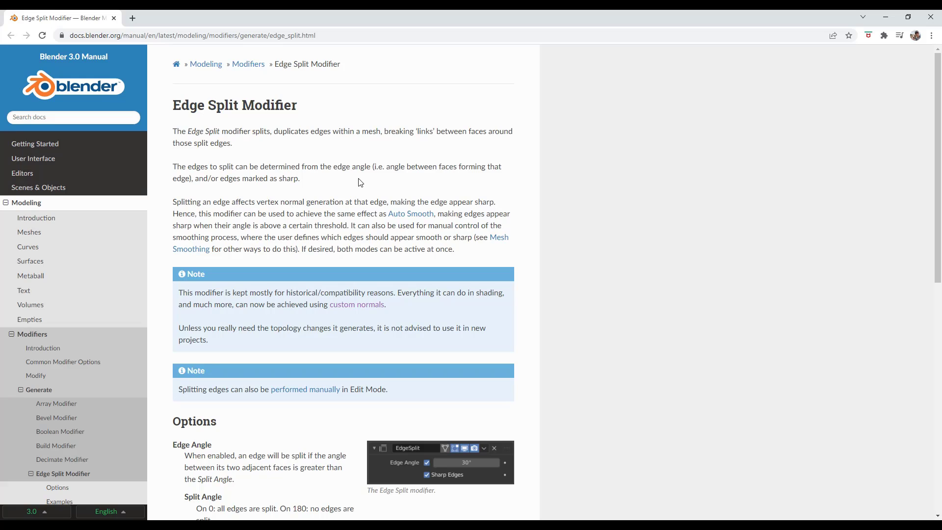
mouse_move(486, 194)
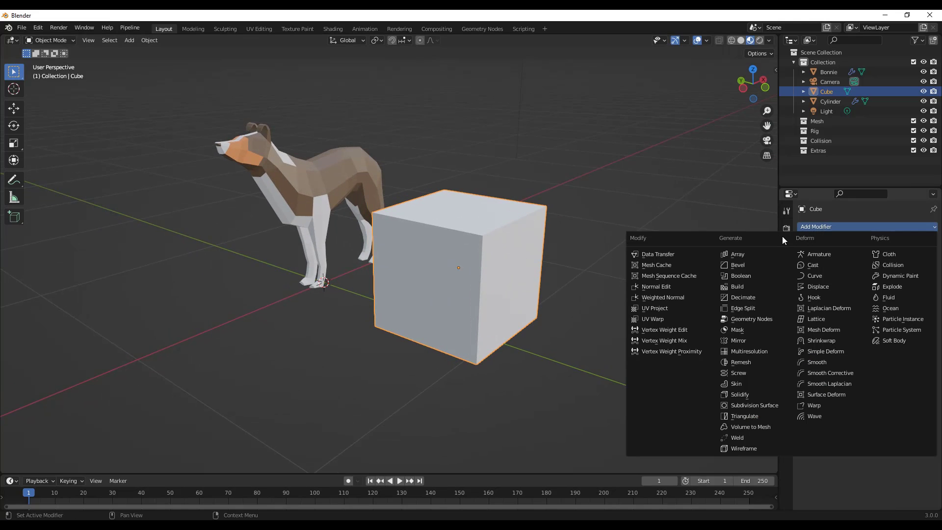
mouse_move(740, 394)
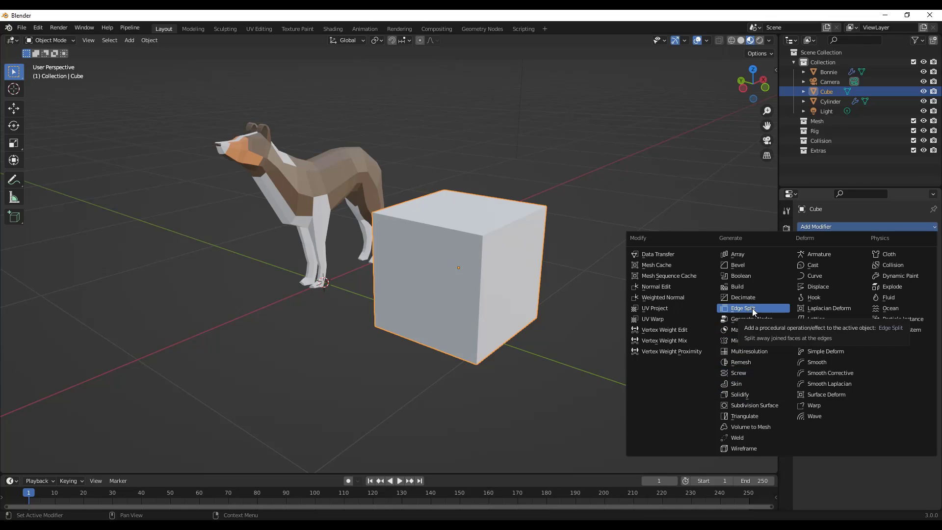
Step: Add an Edge Split modifier to the cube with its default 30° angle and sharp edges
click(744, 307)
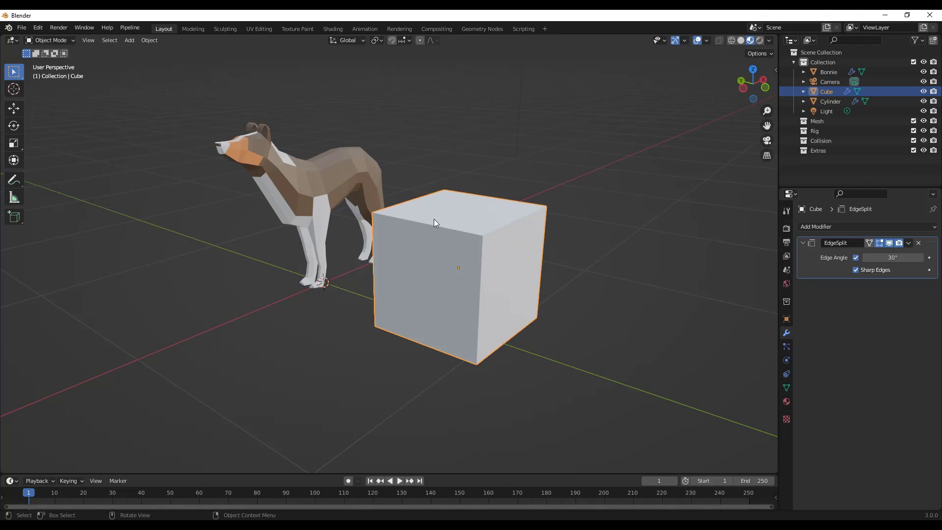
mouse_move(523, 244)
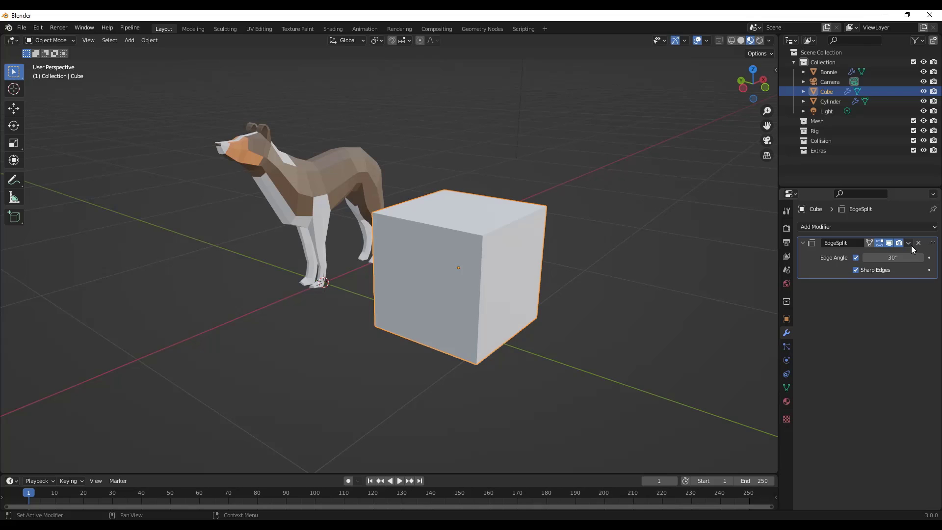
Step: Delete the cube's Edge Split modifier and briefly visit Edit Mode to check the mesh
click(918, 242)
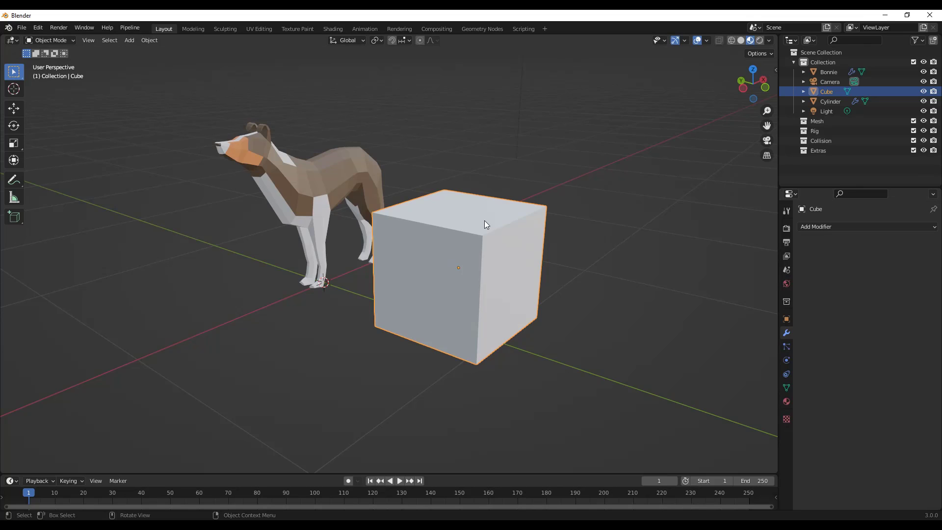
key(Tab)
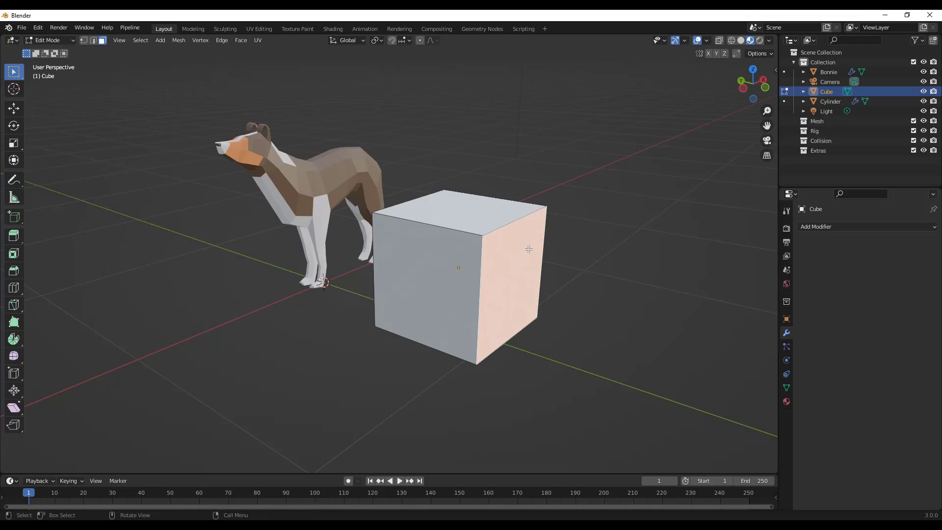
key(Tab)
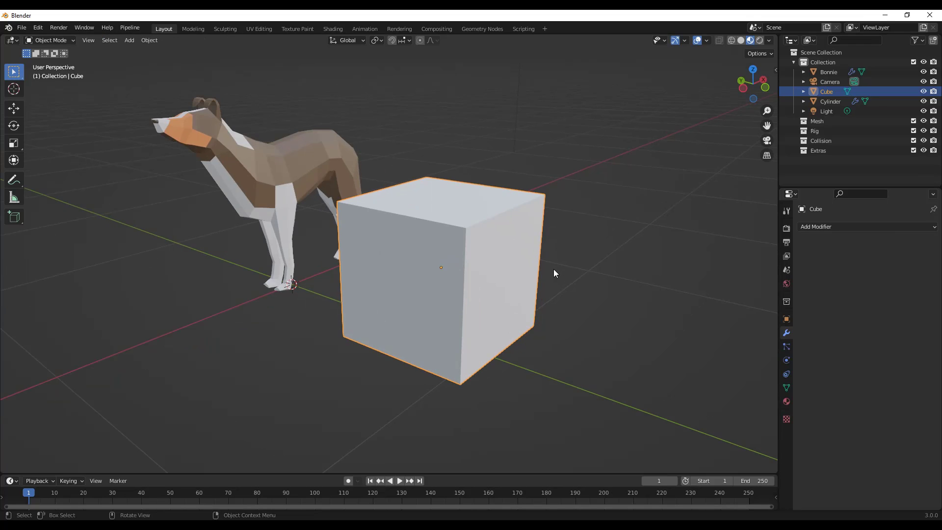
mouse_move(498, 258)
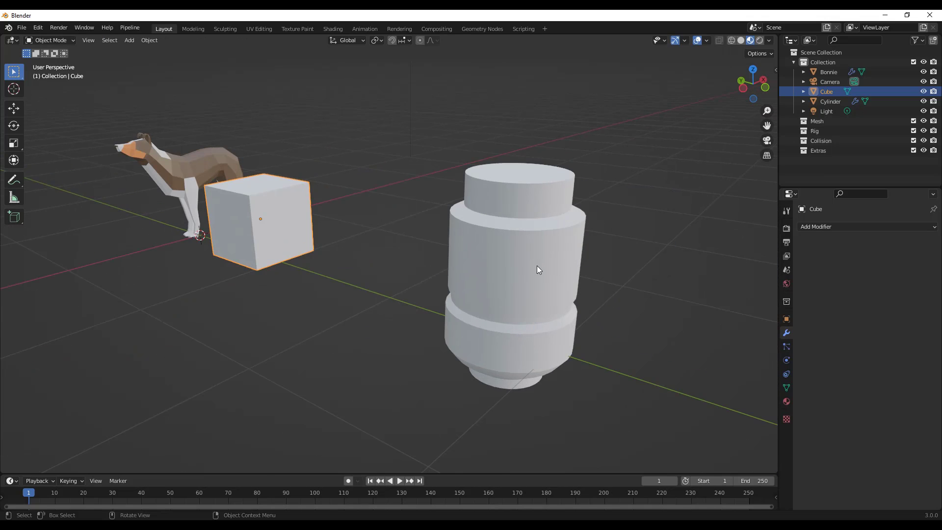
Step: Remove the cylinder's Edge Split modifier and set it to flat shading
drag(538, 269, 605, 250)
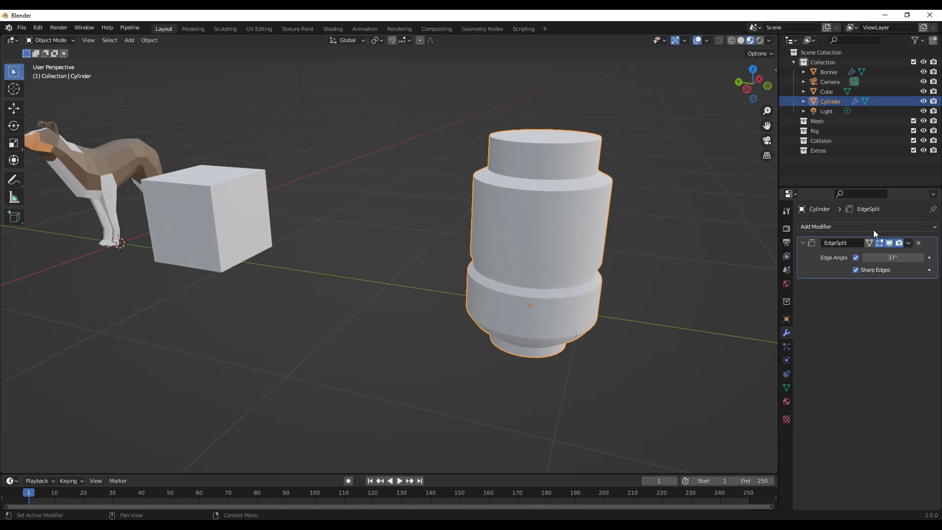
click(918, 243)
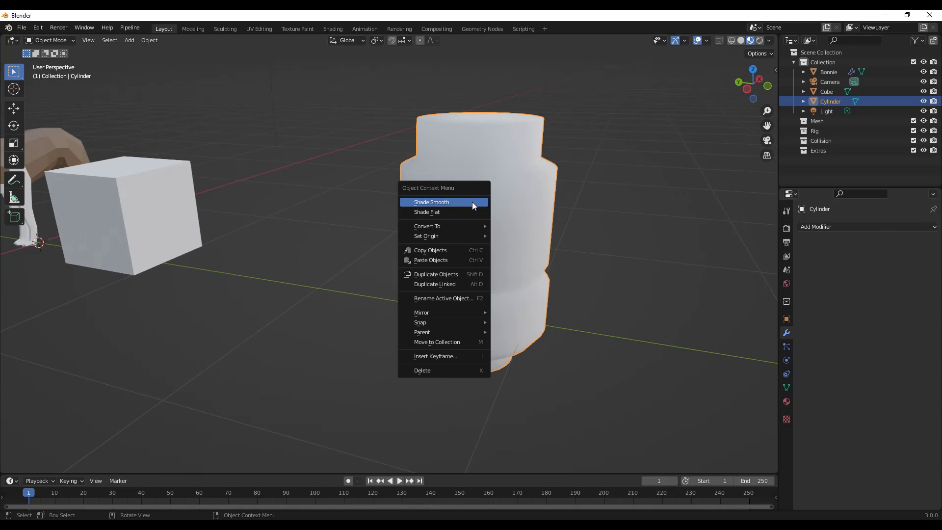
click(432, 202)
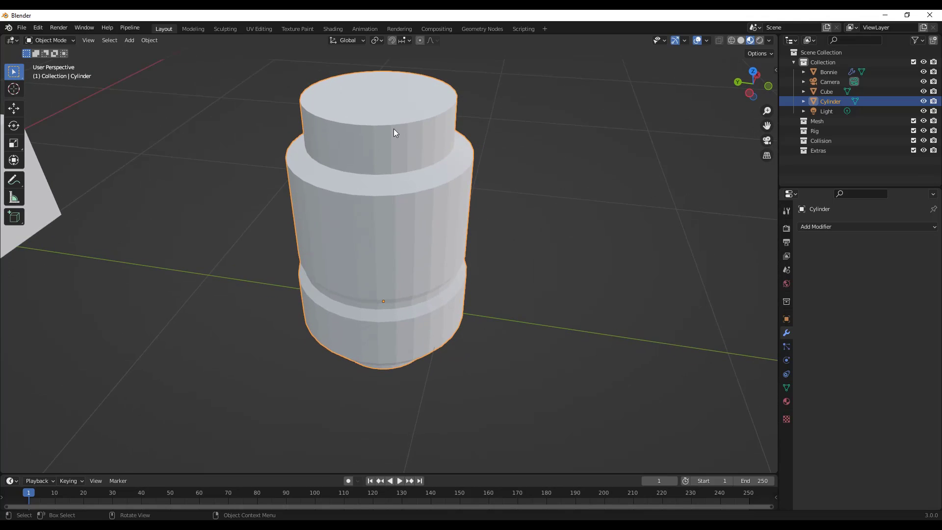
mouse_move(413, 240)
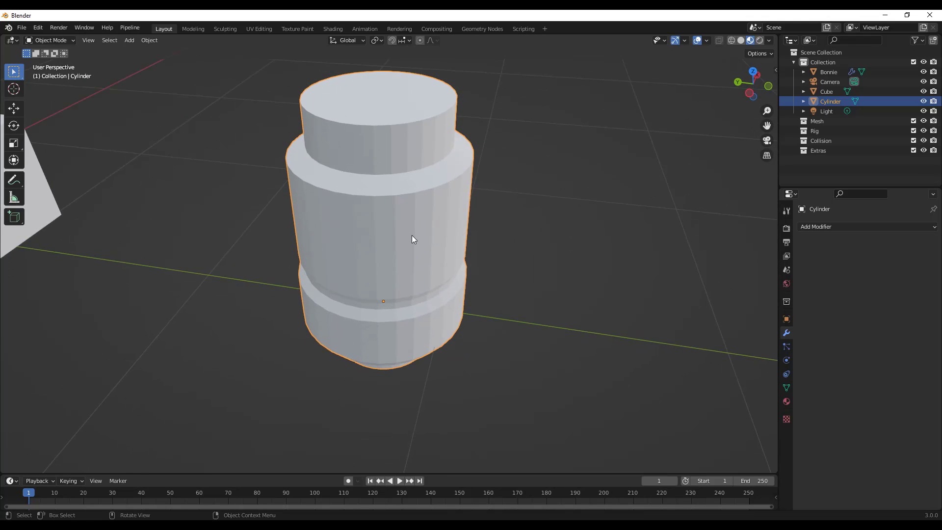
Step: Switch the cylinder to Shade Smooth so its stepped bands look rounded and blobby
right_click(413, 239)
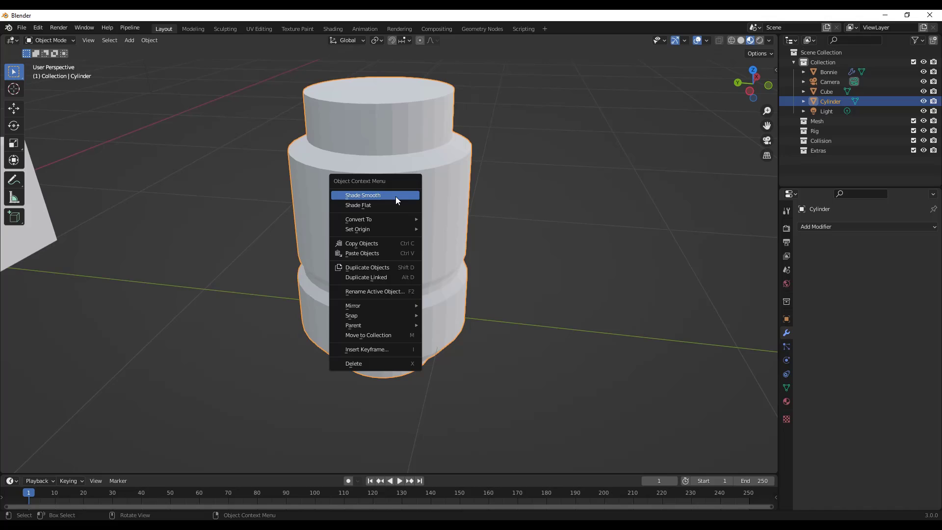
click(362, 194)
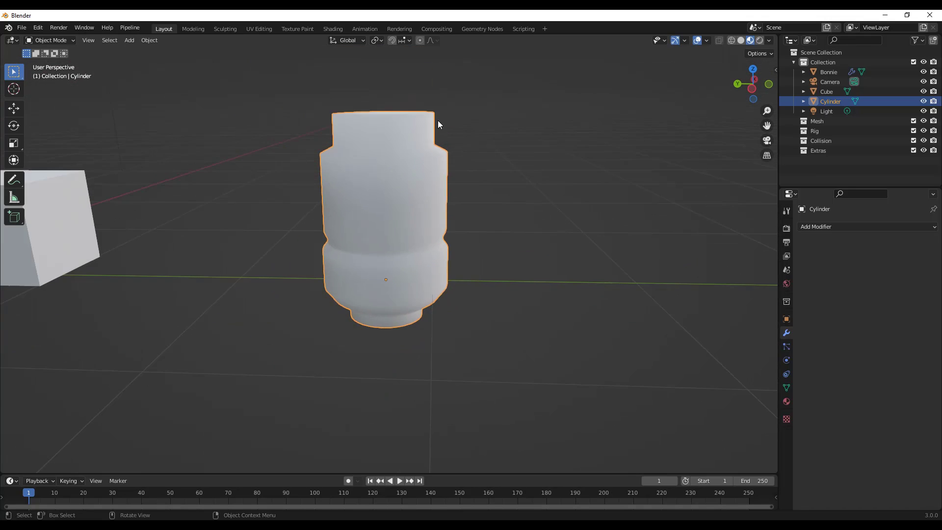
key(Tab)
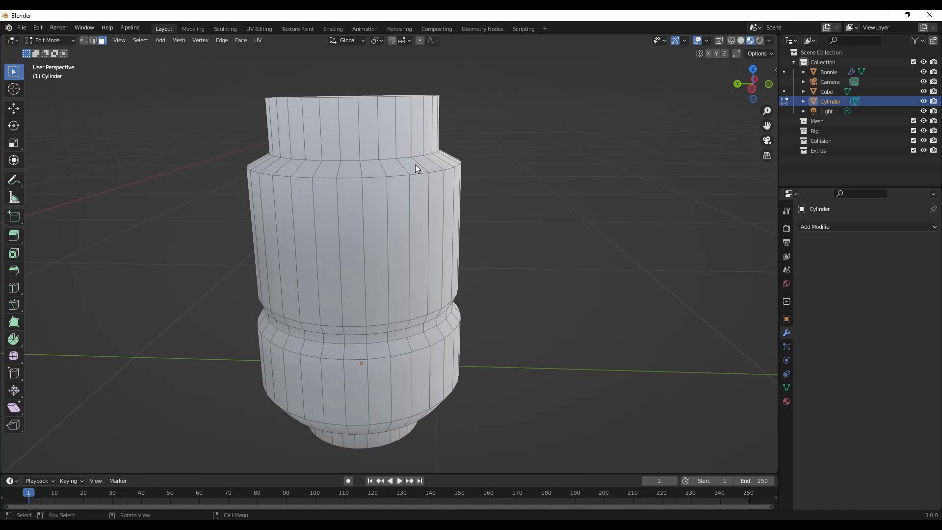
key(Tab)
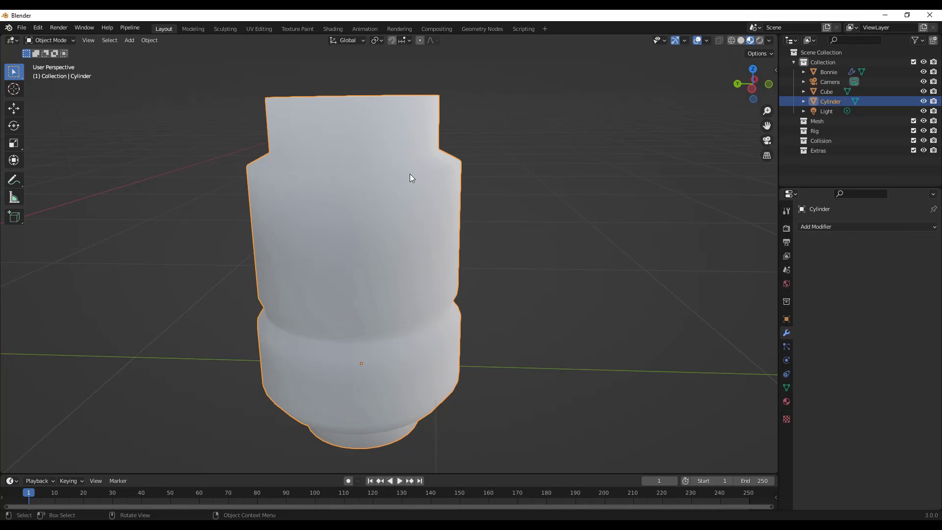
mouse_move(407, 169)
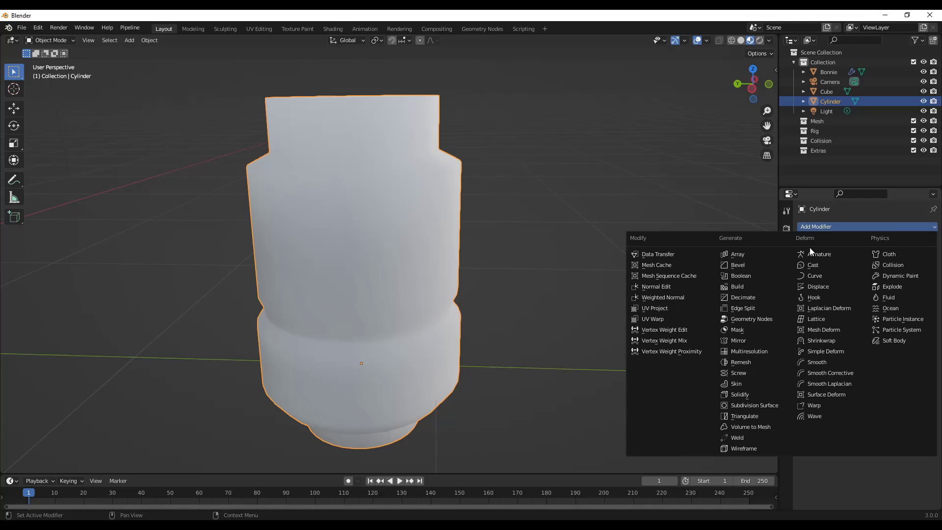
mouse_move(743, 307)
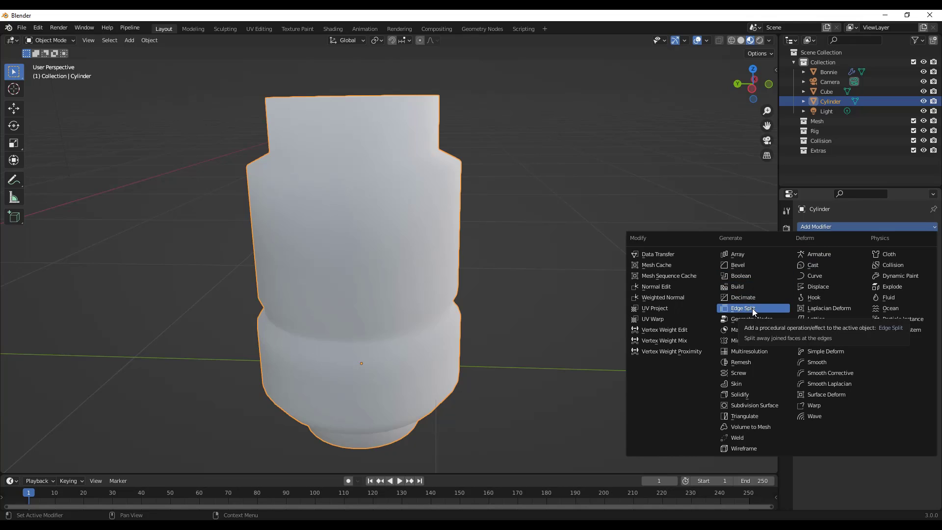
Step: Add Edge Split back to the cylinder and raise its edge angle from 30° to 68°
click(743, 307)
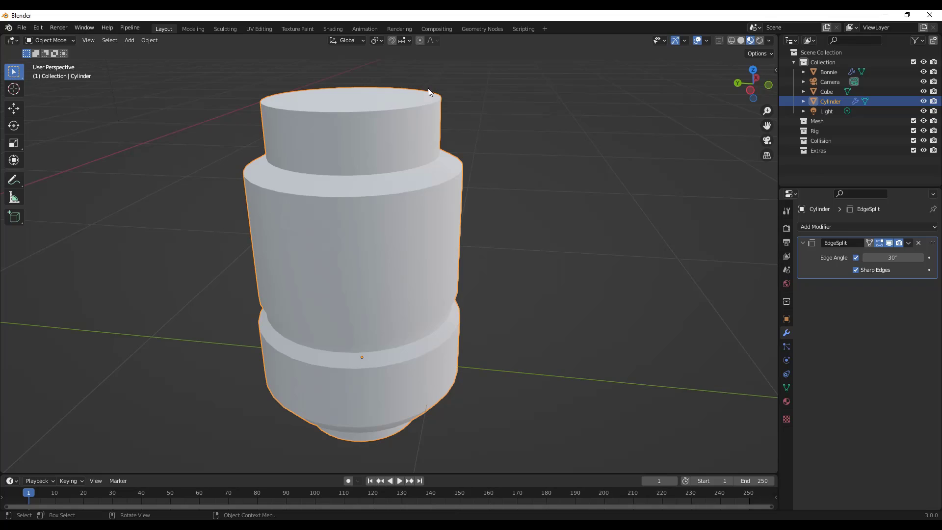
mouse_move(340, 114)
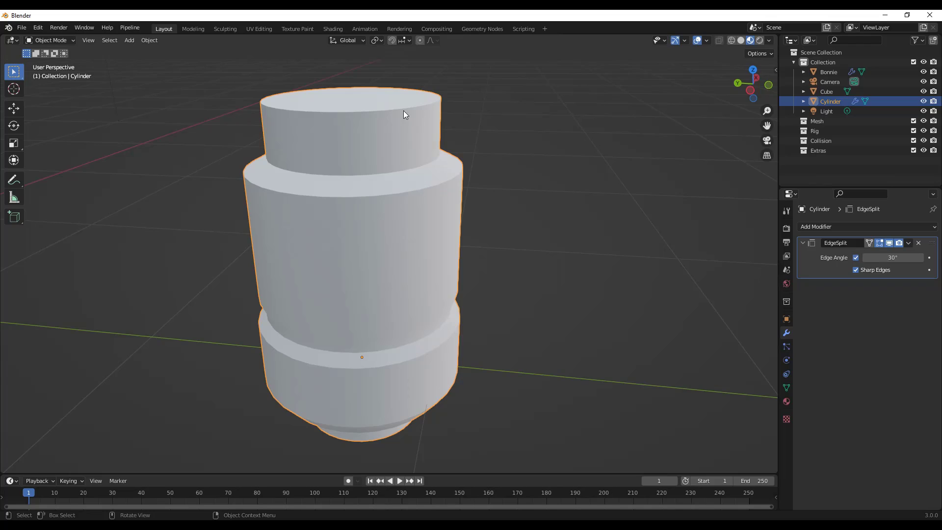
mouse_move(256, 102)
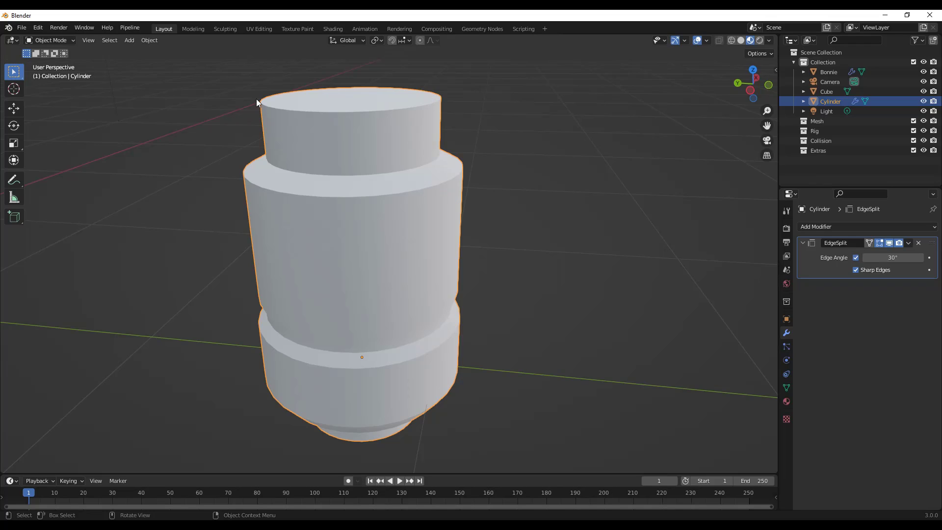
mouse_move(264, 109)
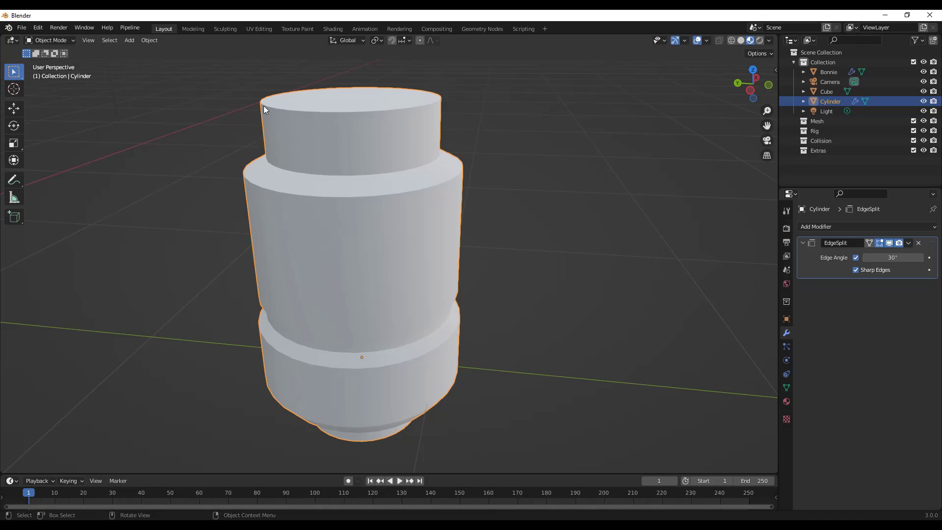
mouse_move(396, 163)
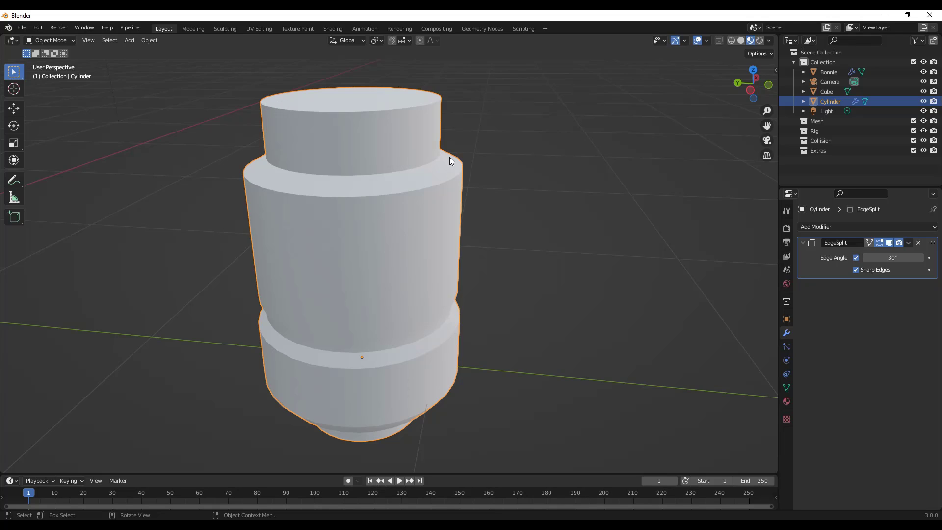
mouse_move(518, 170)
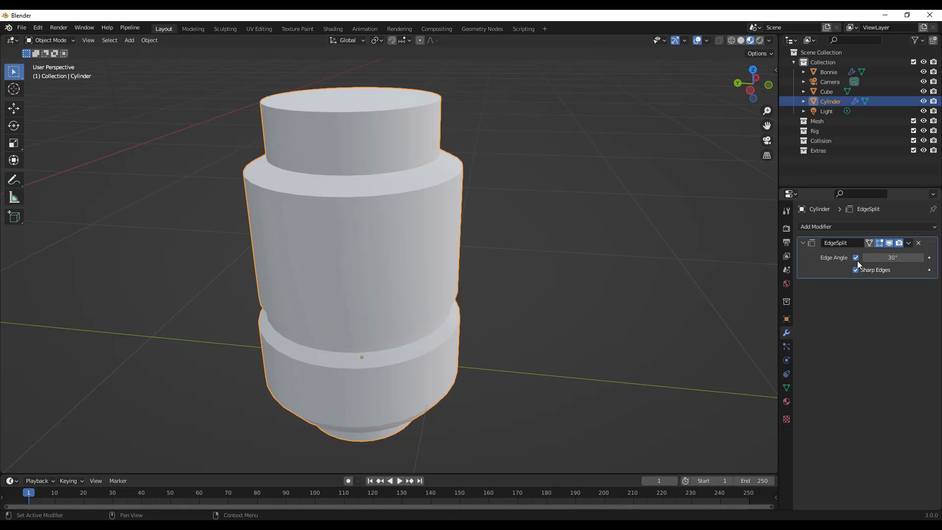
click(856, 257)
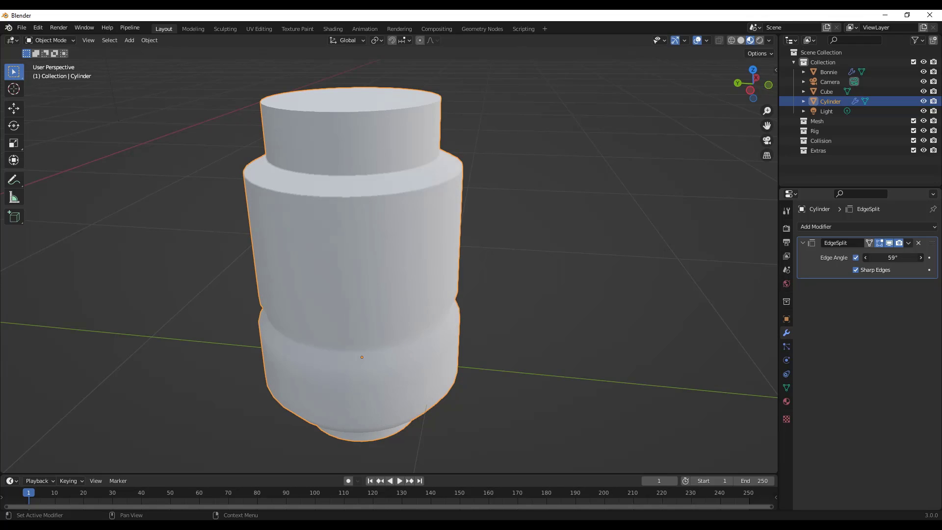
drag(865, 257, 919, 257)
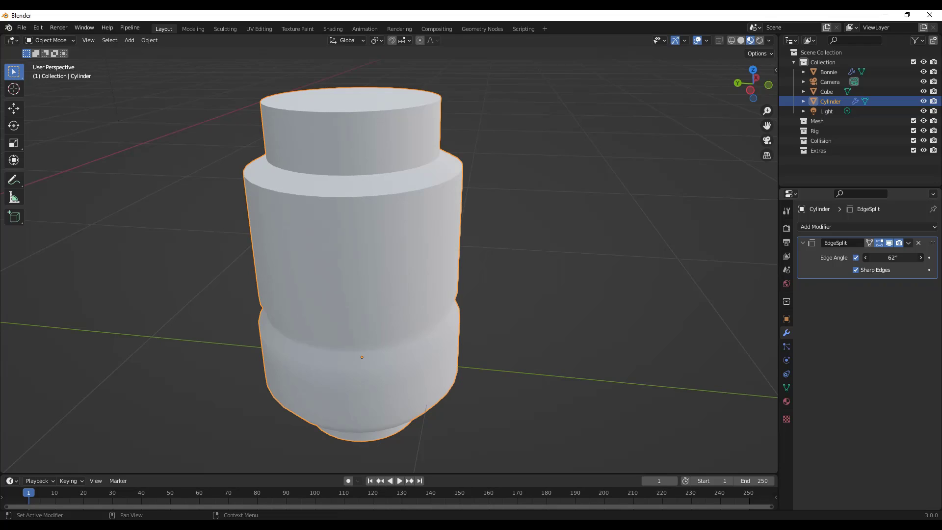
click(920, 257)
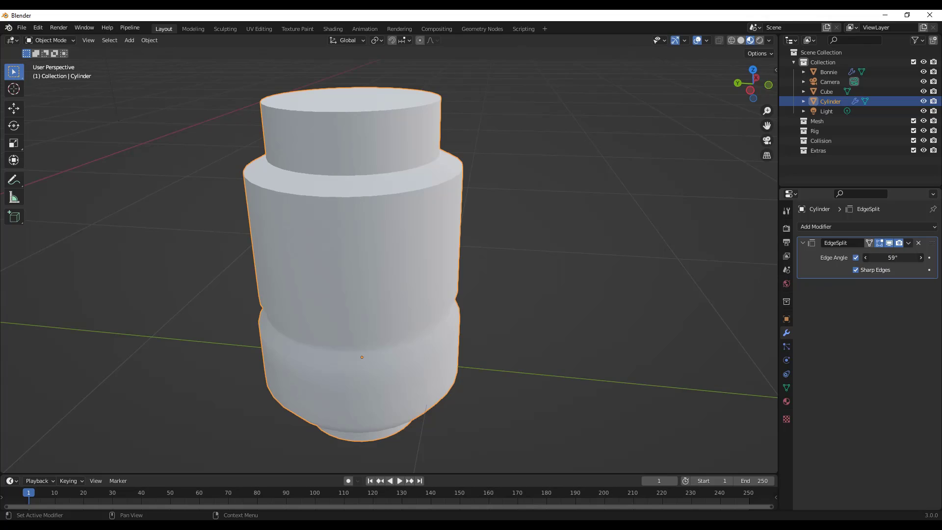
drag(893, 257, 913, 257)
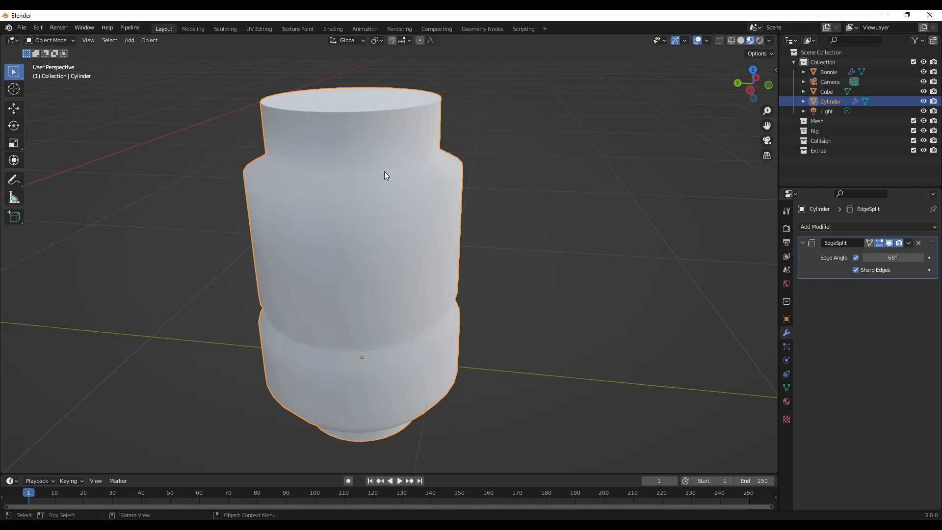
Step: Mark the cylinder's ring edge loop as sharp in Edit Mode
key(Tab)
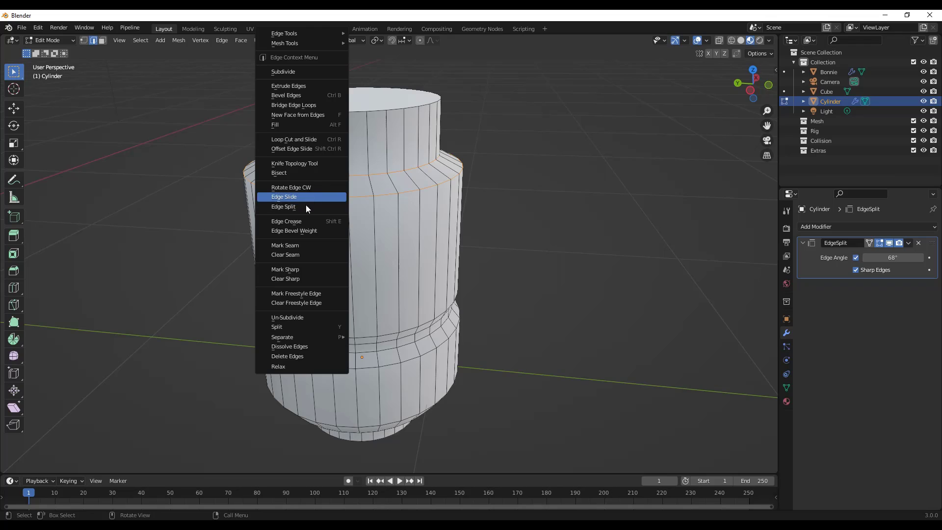
click(285, 269)
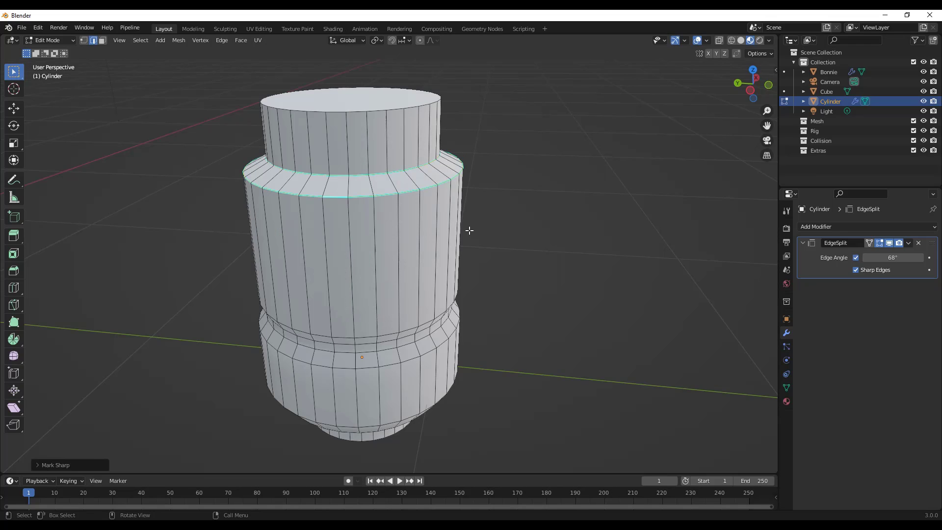
key(Tab)
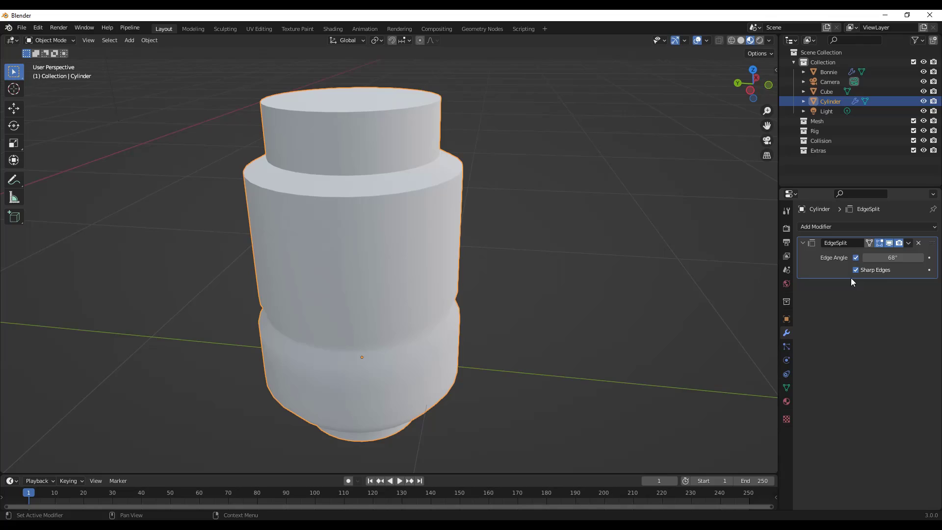
Step: Raise the Edge Split angle to 168° so only the marked edges stay crisp
drag(866, 257, 919, 257)
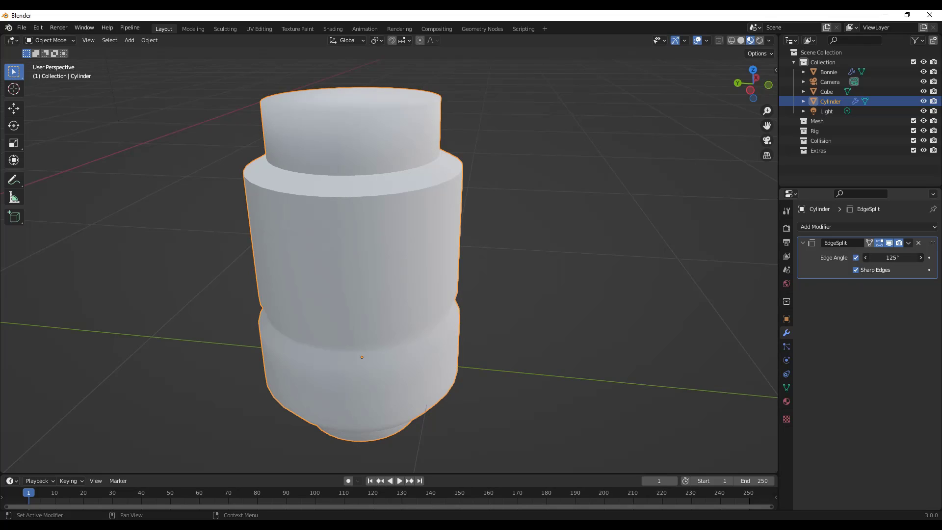
drag(894, 257, 921, 257)
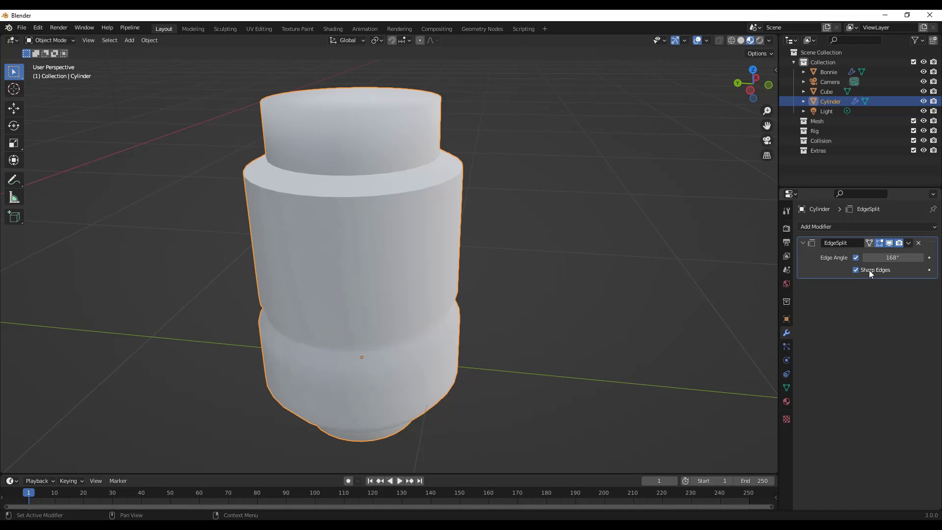
mouse_move(869, 269)
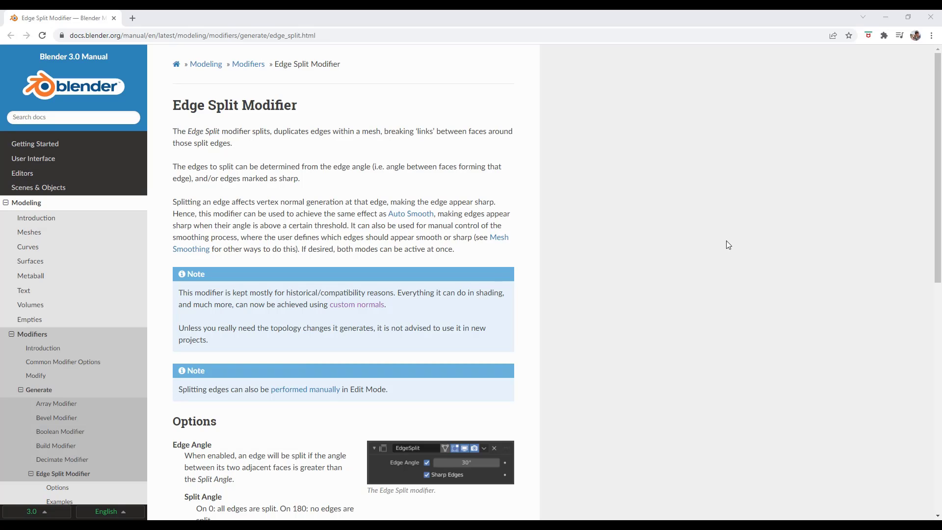
mouse_move(453, 306)
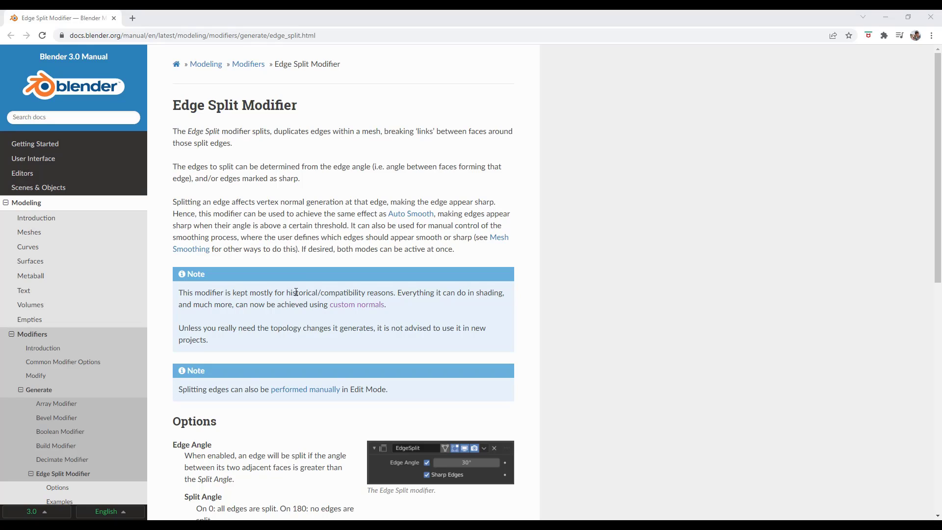
mouse_move(376, 293)
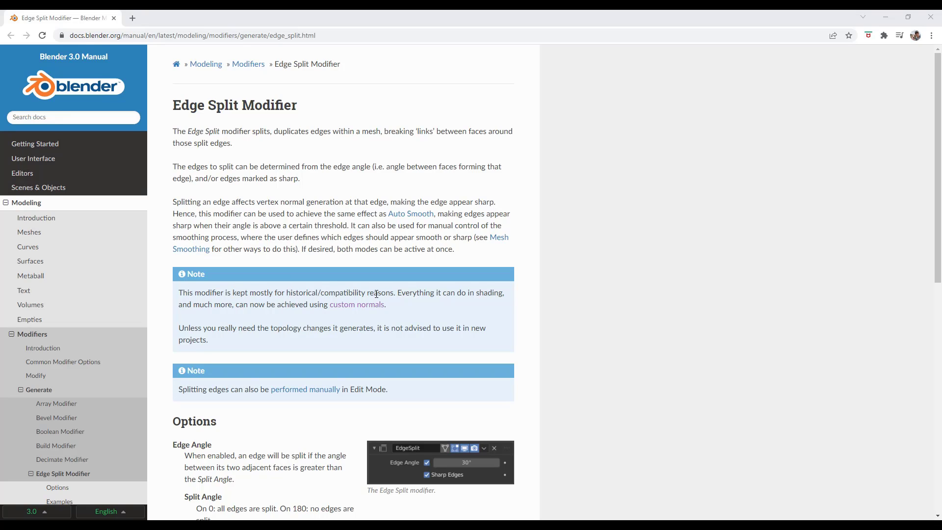
mouse_move(315, 307)
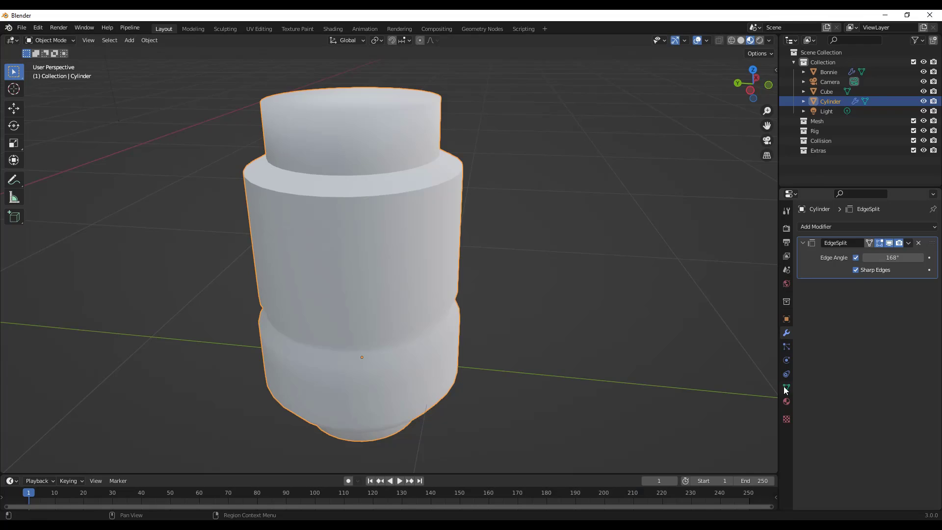
Step: Enable Auto Smooth normals on the cylinder mesh and lower its angle to around 87–110°
click(786, 388)
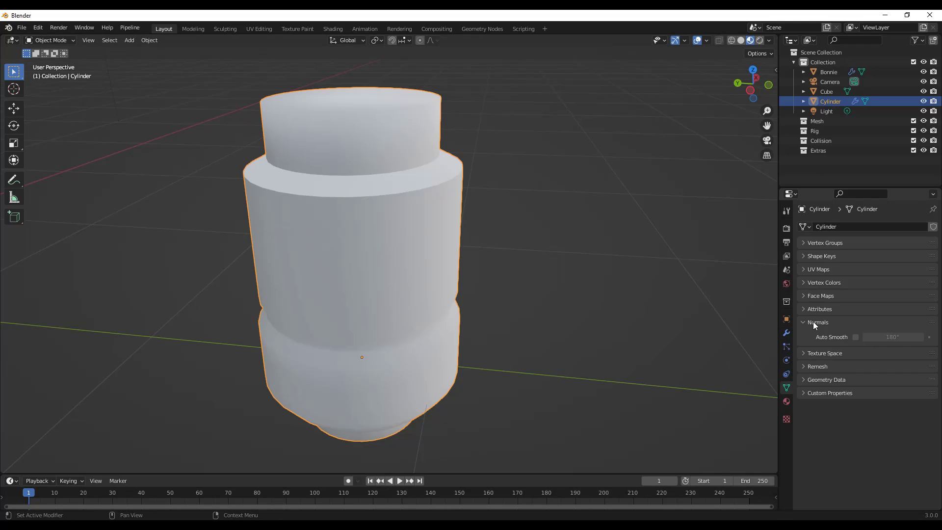
click(856, 337)
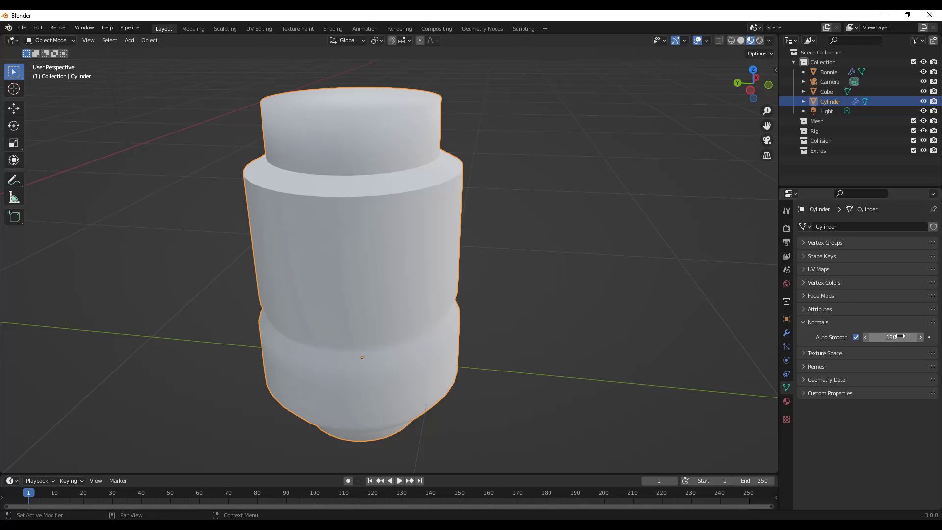
drag(900, 337, 886, 337)
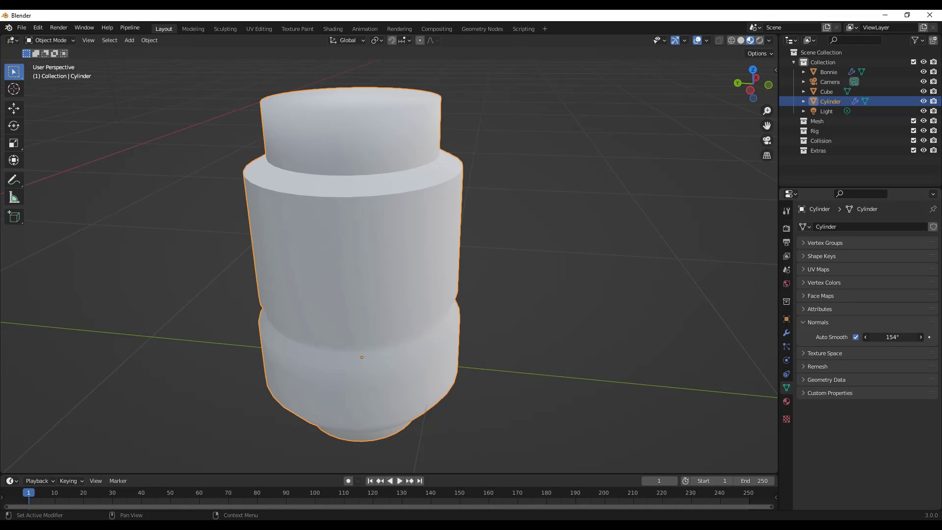
drag(907, 336, 878, 336)
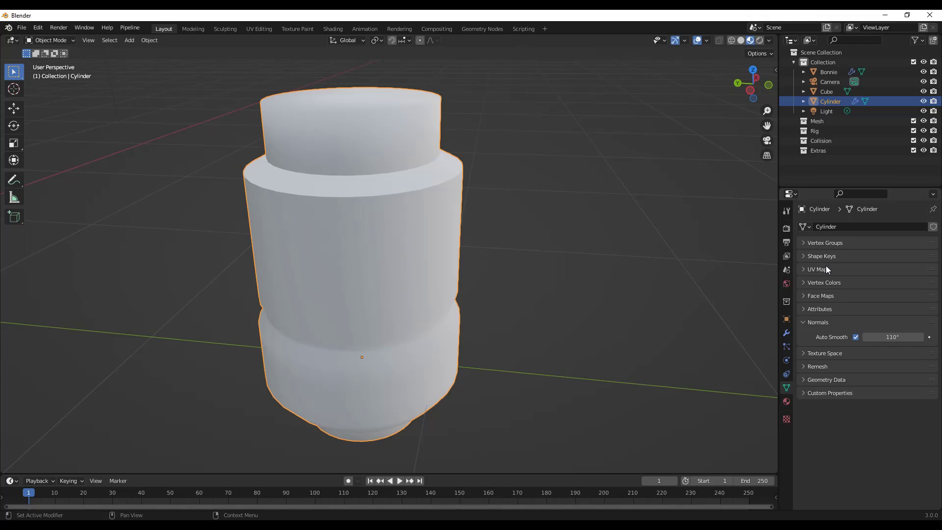
mouse_move(345, 194)
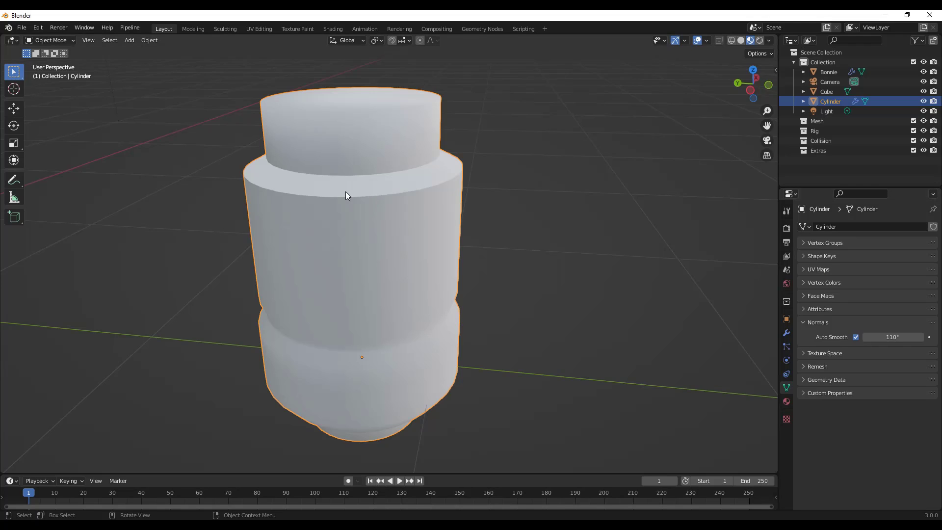
key(Tab)
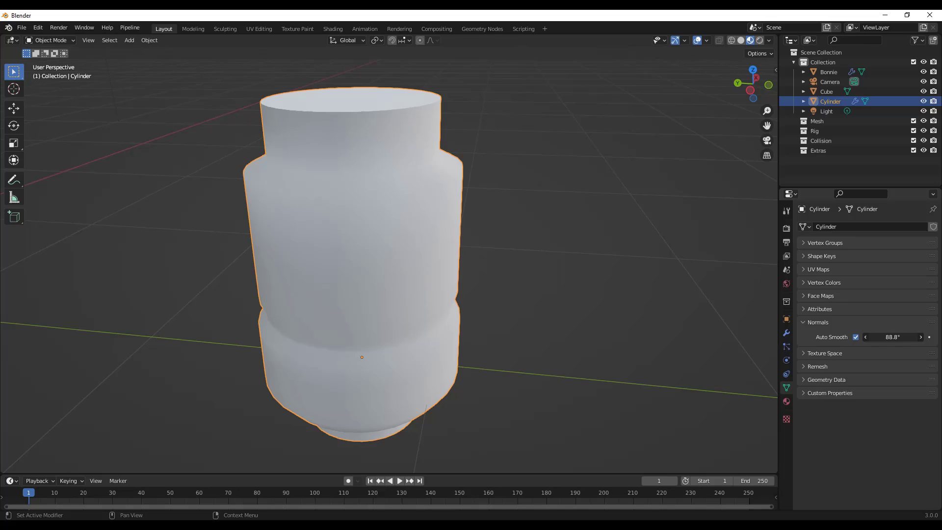
Step: Delete the cylinder's Edge Split modifier, leaving Auto Smooth to handle the shading
click(786, 333)
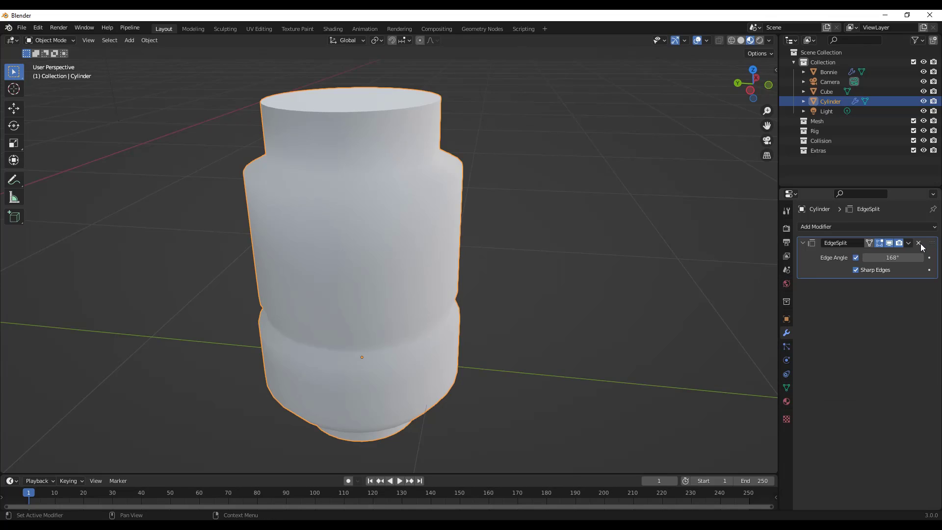
click(919, 242)
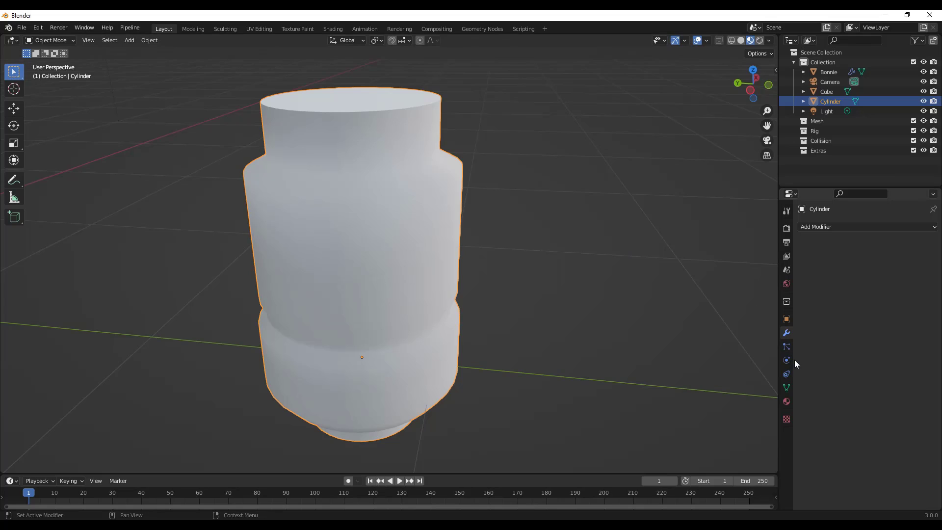
click(786, 387)
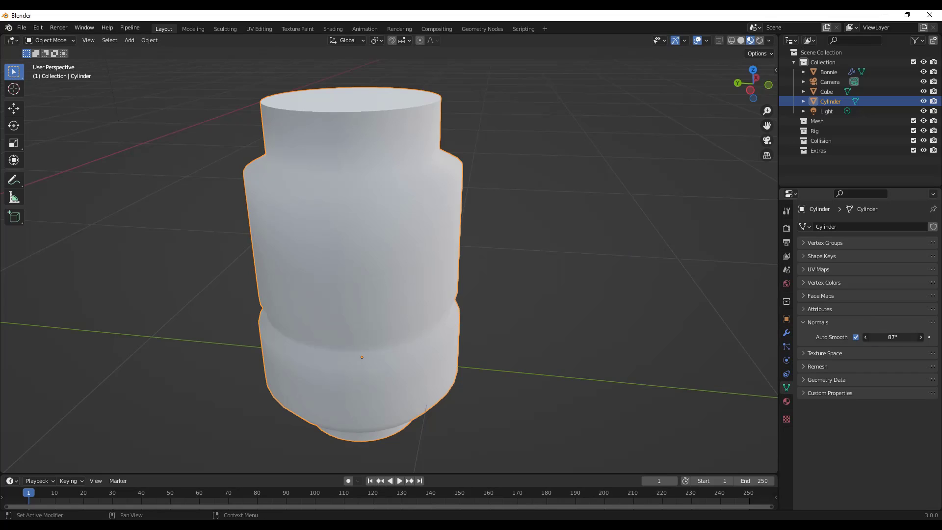